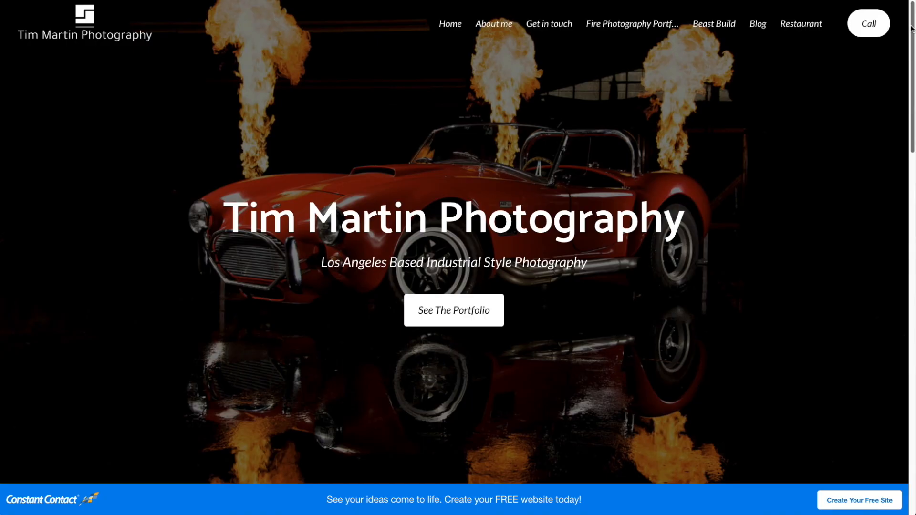
- Scroll through the home page past the Portfolios and Subscribe sections and back up
{"action": "scroll", "scroll_direction": "down", "scroll_amount": 3}
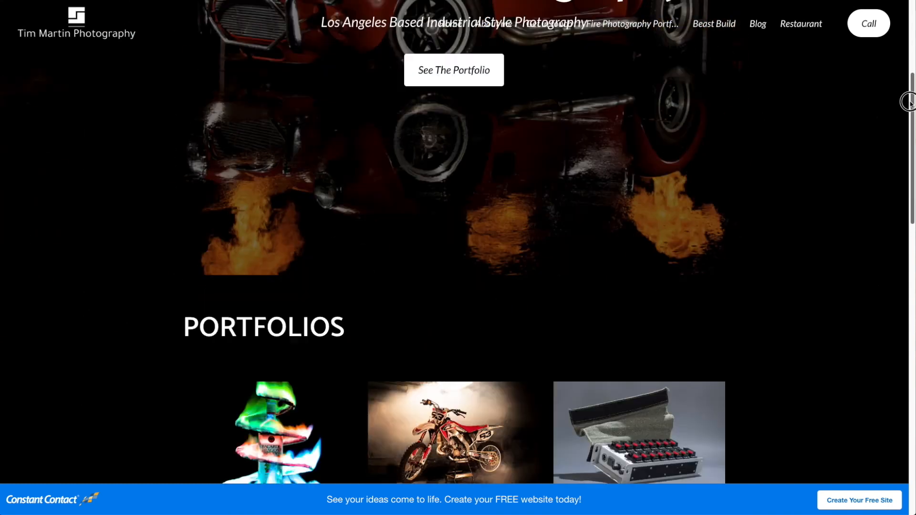
{"action": "scroll", "scroll_direction": "down", "scroll_amount": 3}
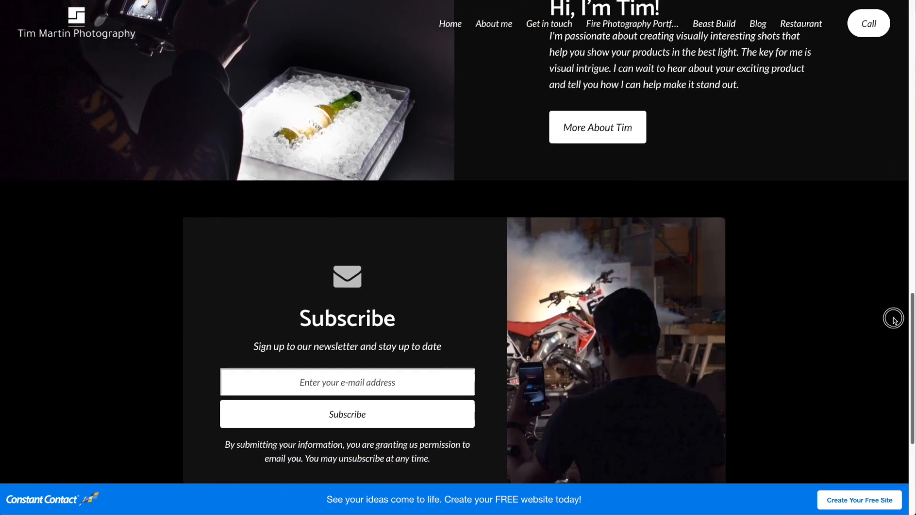
{"action": "scroll", "scroll_direction": "up", "scroll_amount": 3}
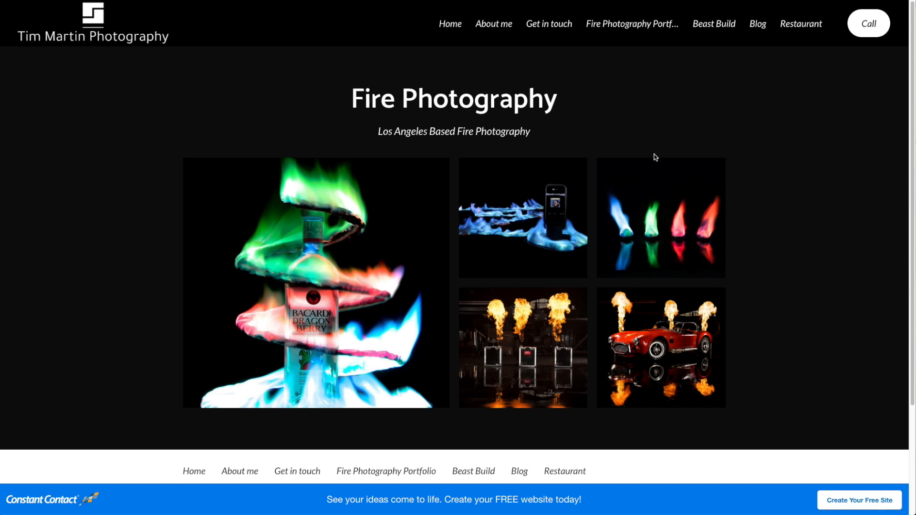
- View the Contact me form, then the Restaurant menu's appetizers down to Main Course
{"action": "left_click", "coordinate": [548, 23]}
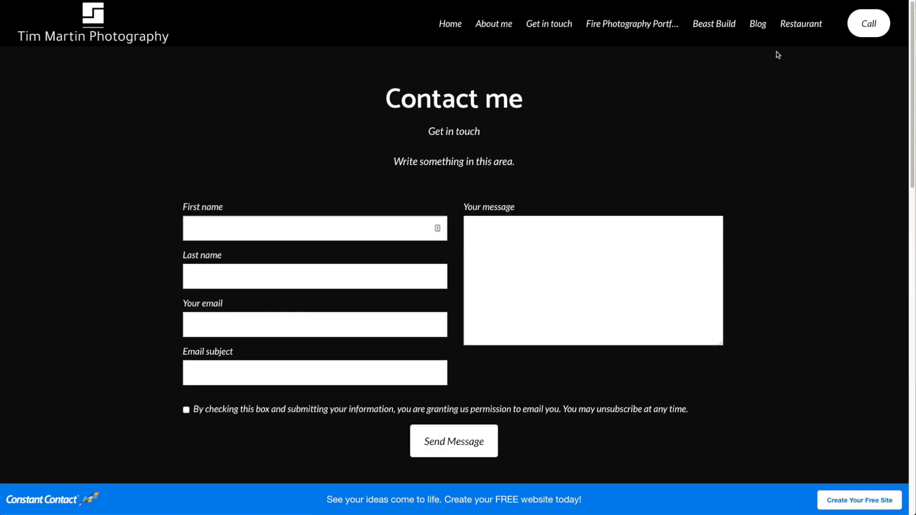
{"action": "left_click", "coordinate": [800, 24]}
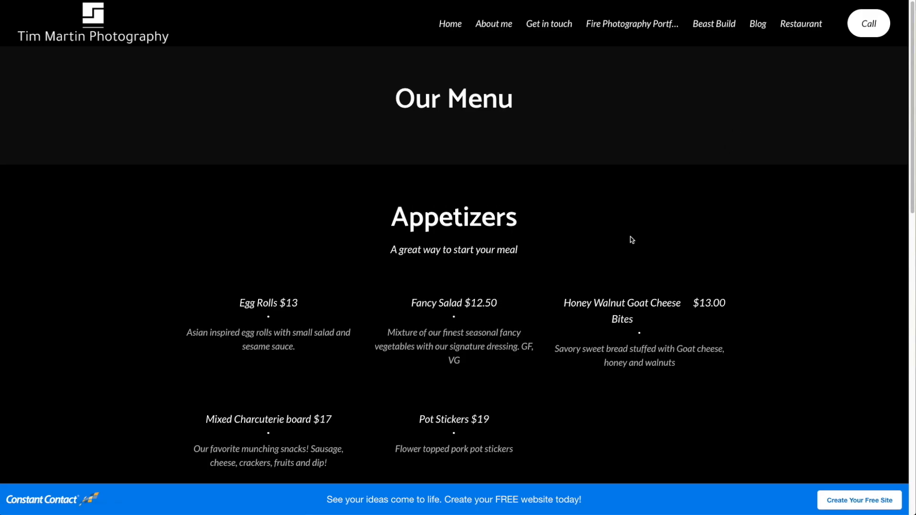
{"action": "scroll", "scroll_direction": "down", "scroll_amount": 3}
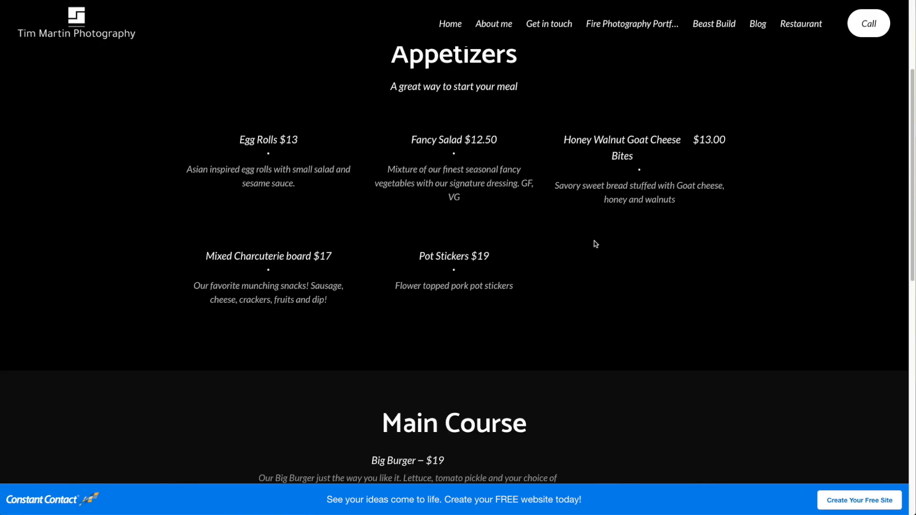
{"action": "scroll", "scroll_direction": "down", "scroll_amount": 3}
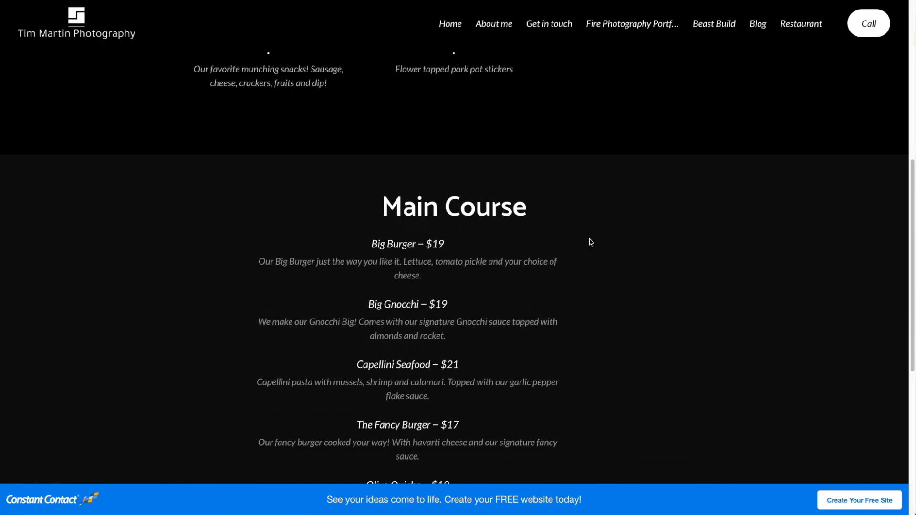